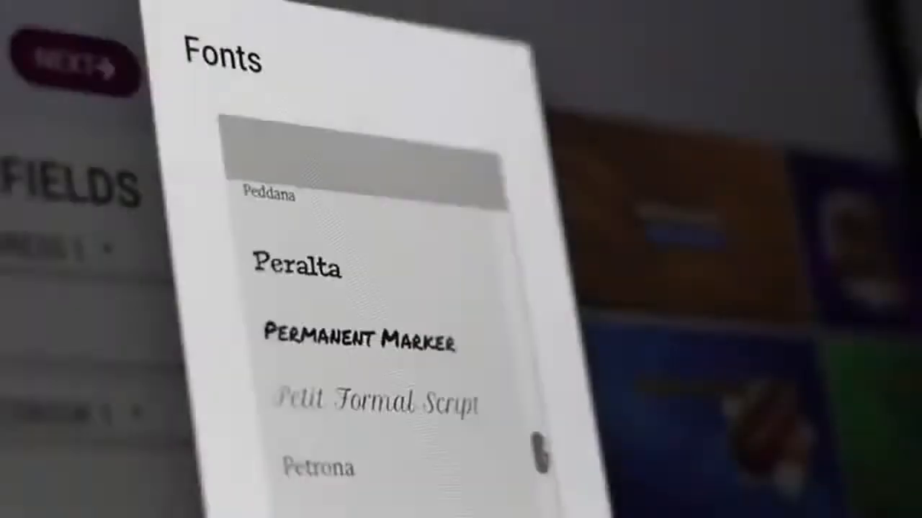
scroll("up", 3)
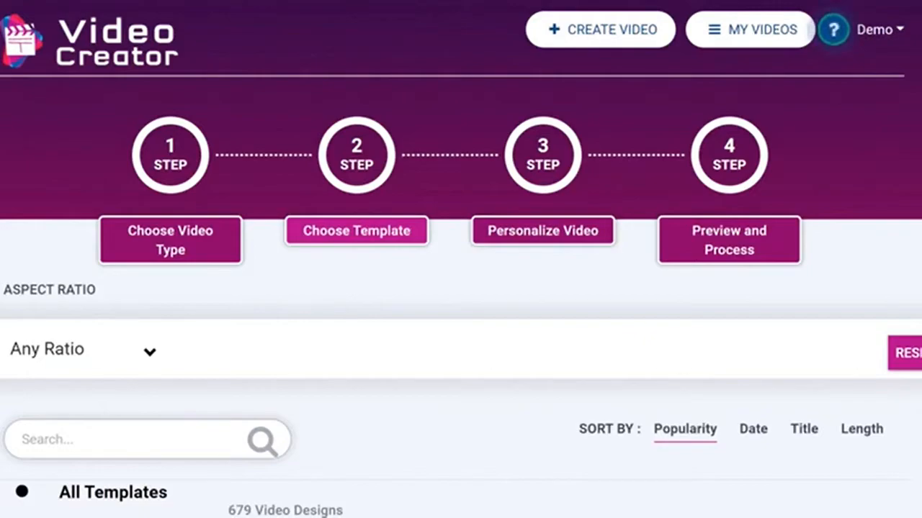
scroll("down", 3)
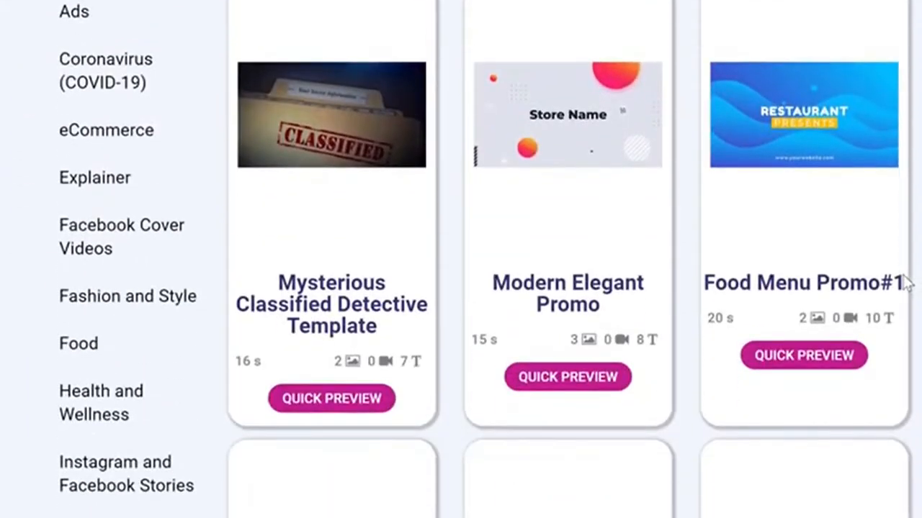
scroll("down", 3)
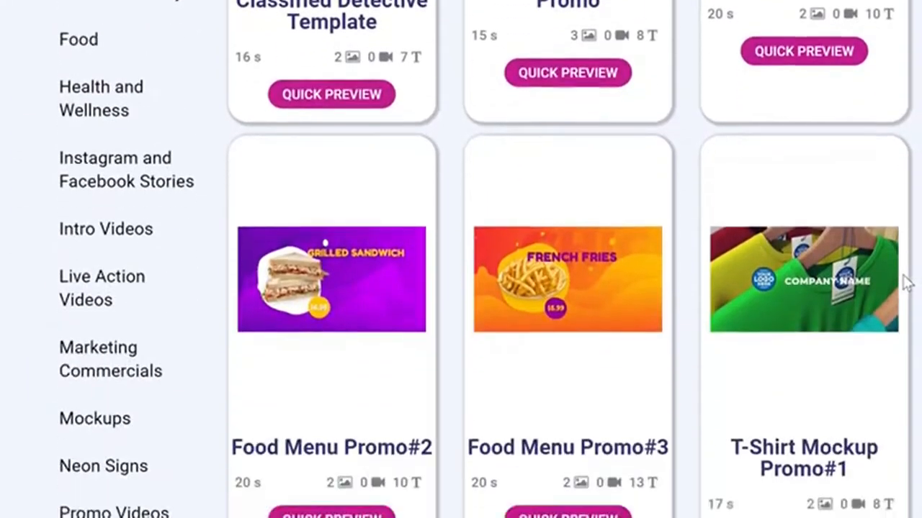
scroll("down", 3)
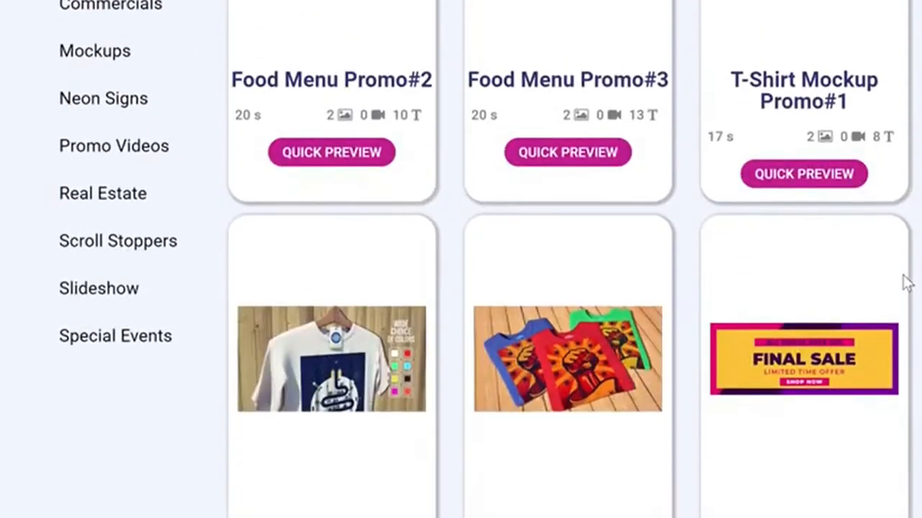
scroll("down", 3)
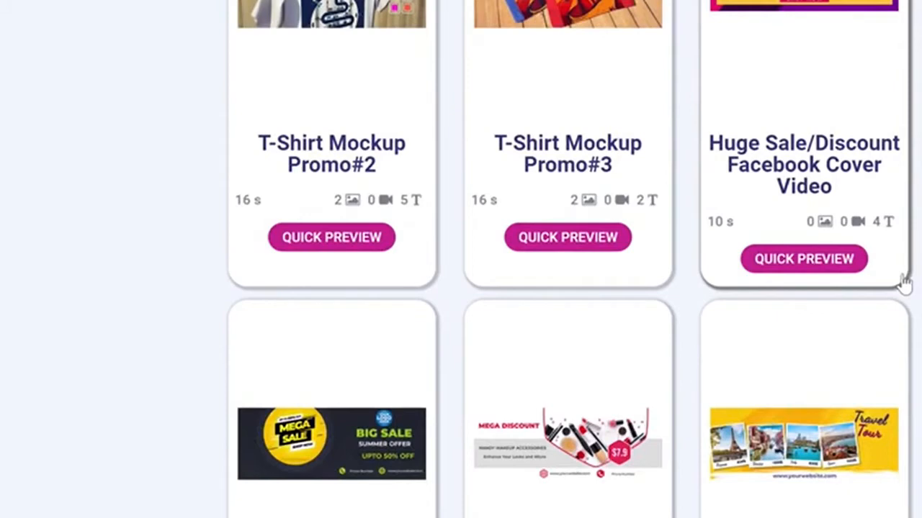
scroll("down", 3)
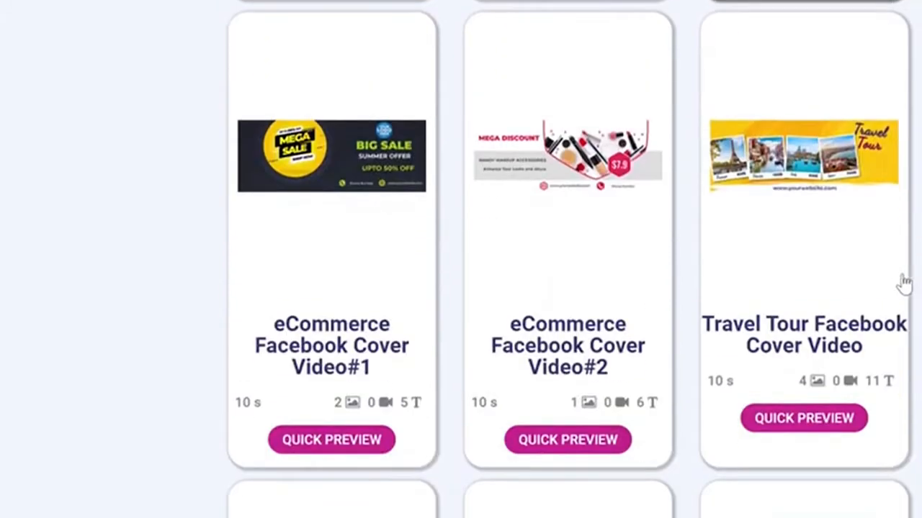
scroll("down", 3)
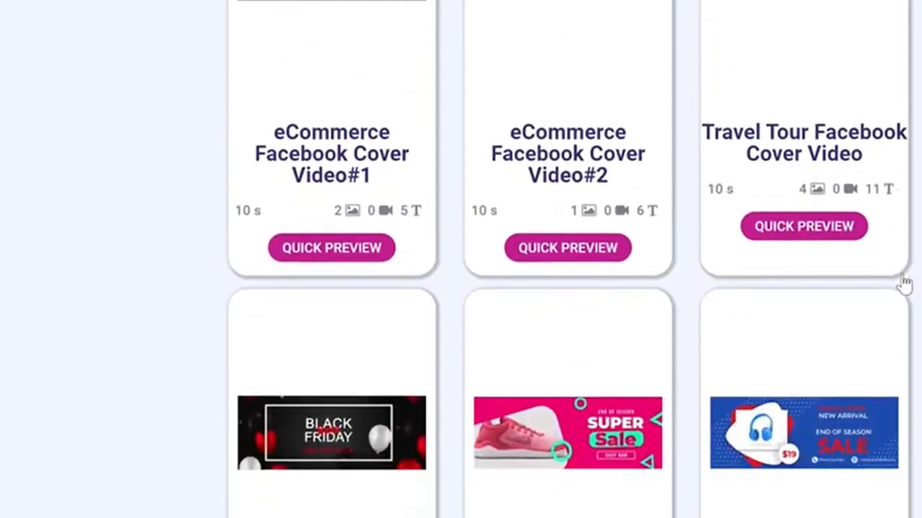
mouse_move(890, 287)
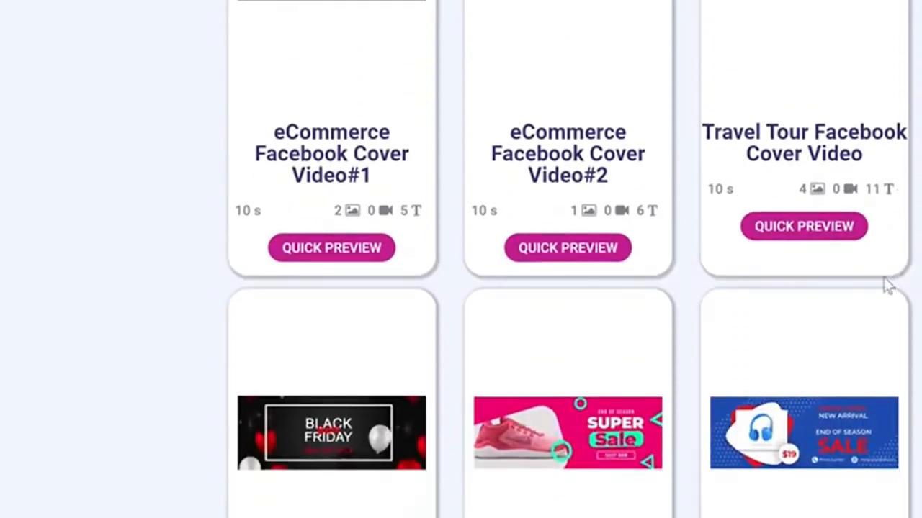